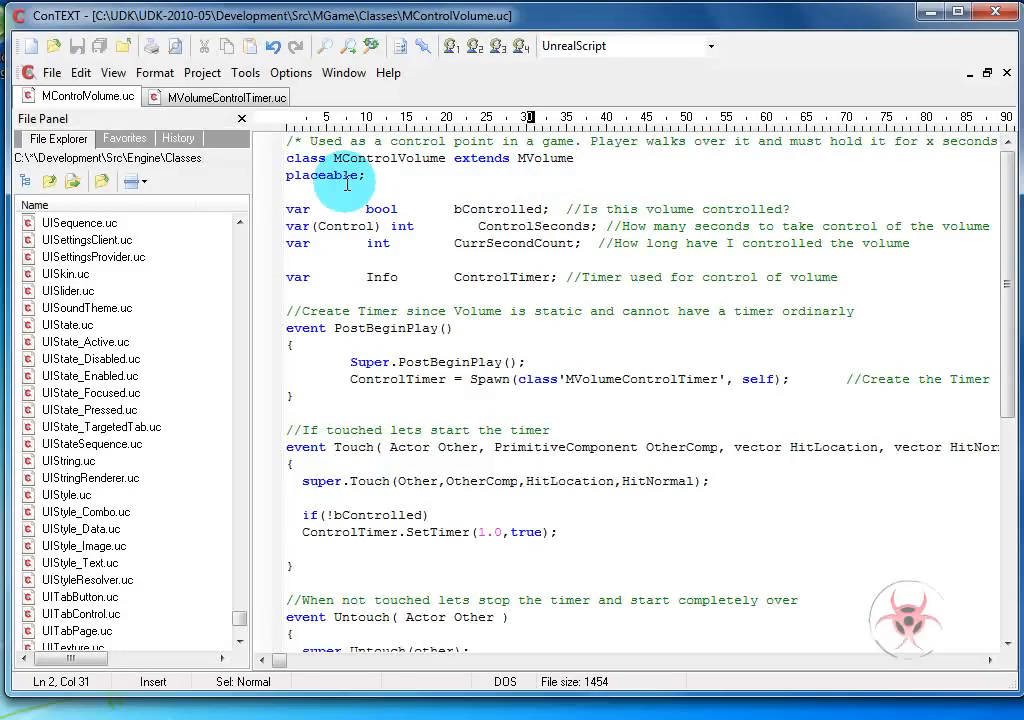
mouse_move(340, 236)
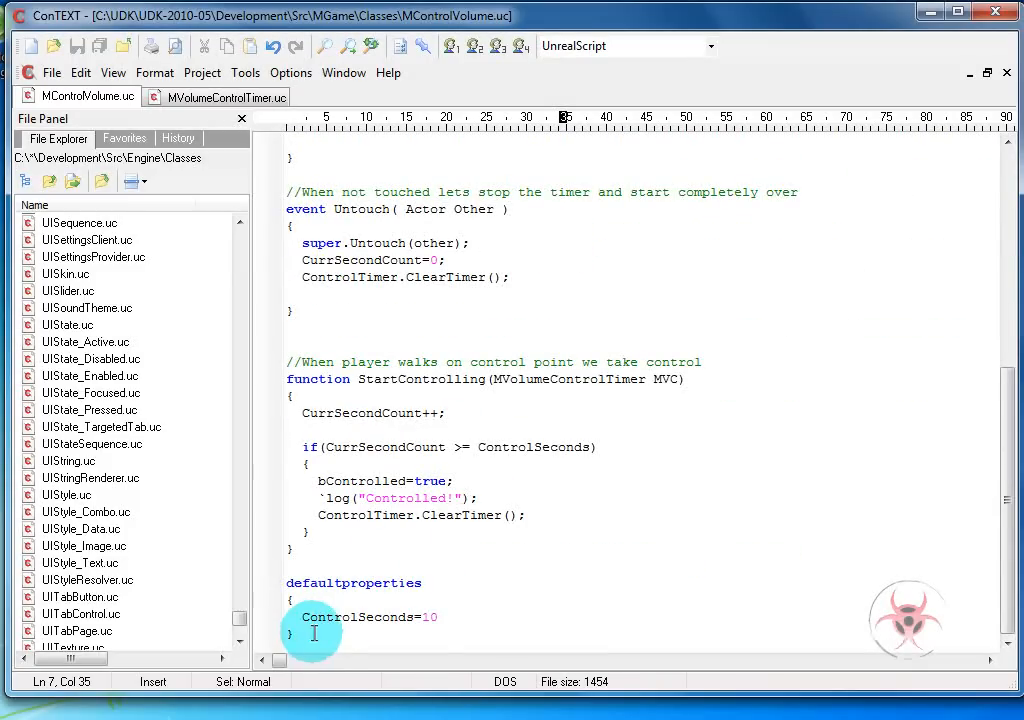
mouse_move(604, 470)
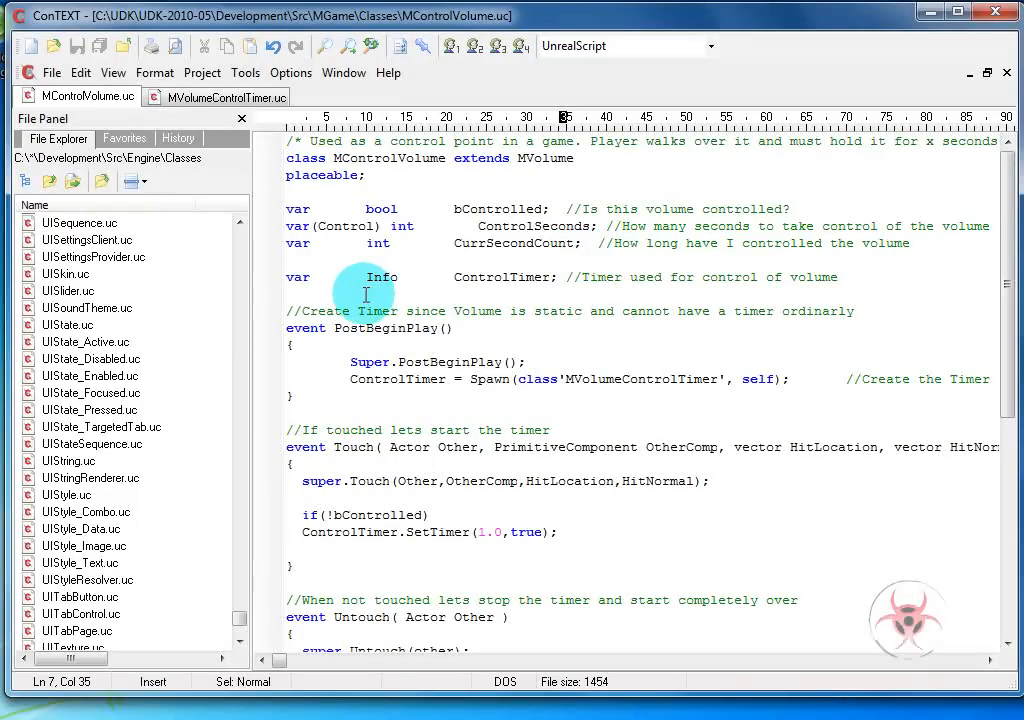
mouse_move(480, 288)
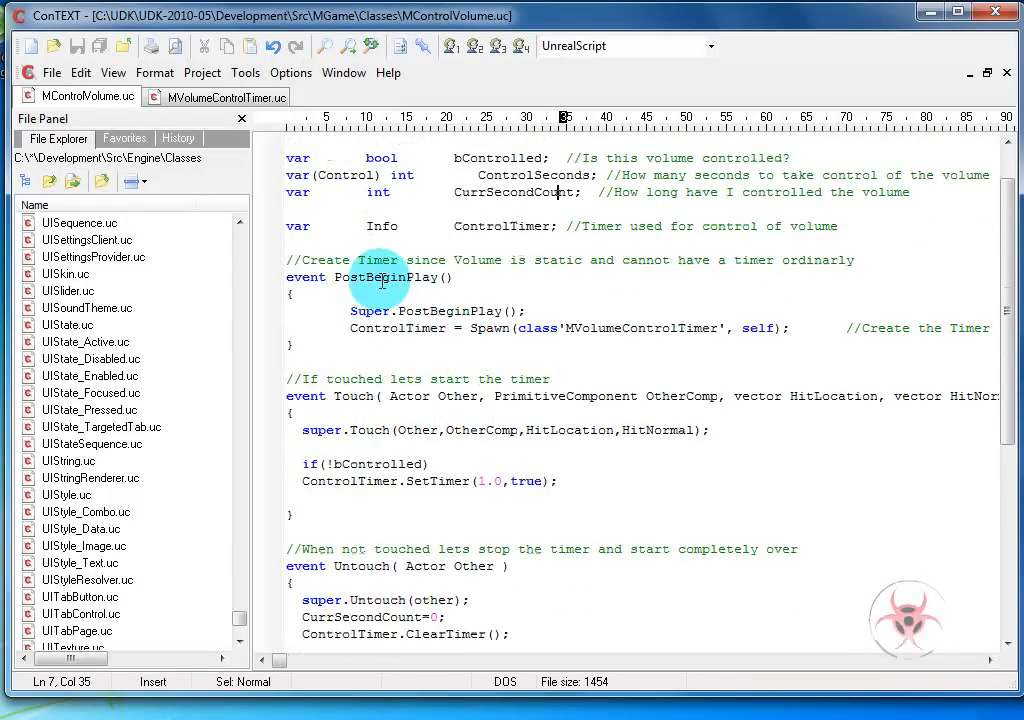
mouse_move(480, 312)
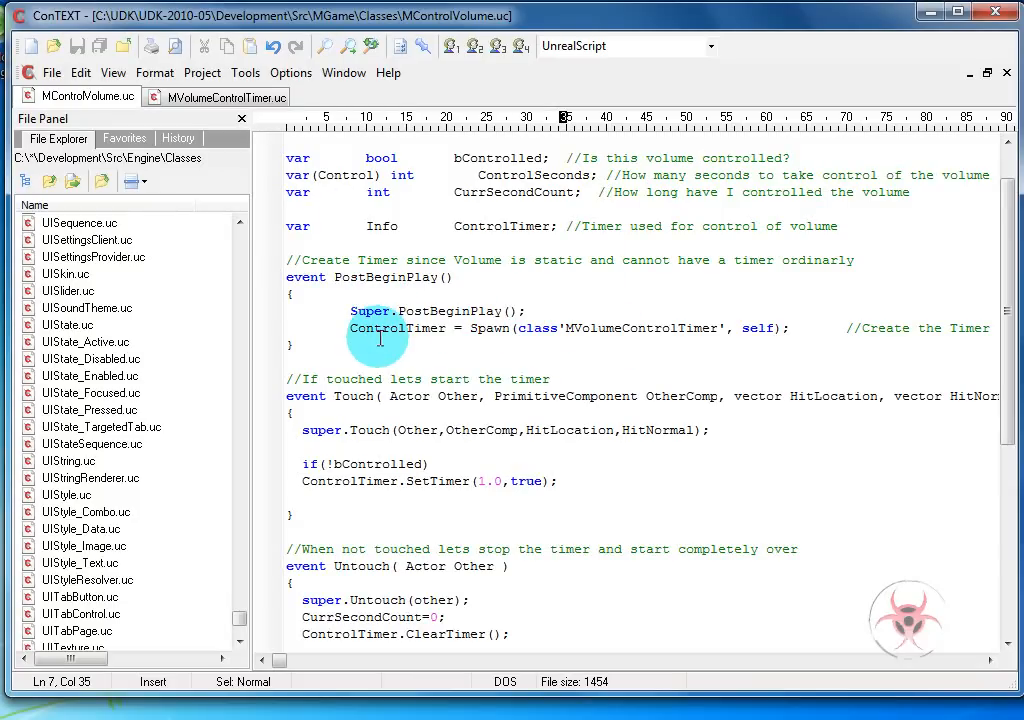
mouse_move(384, 344)
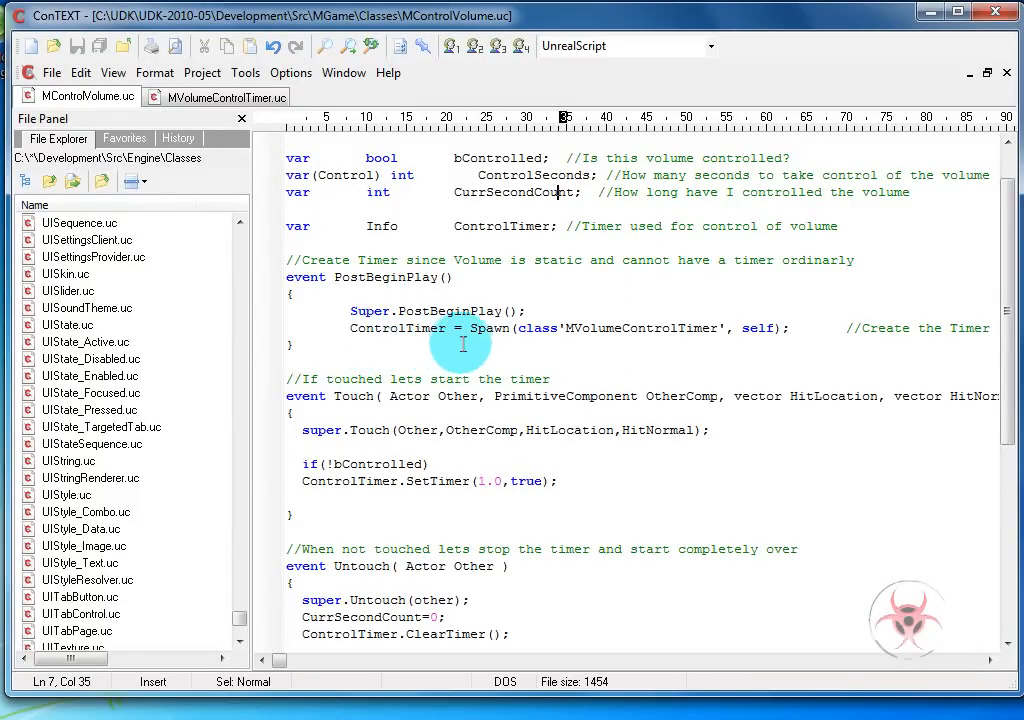
mouse_move(680, 354)
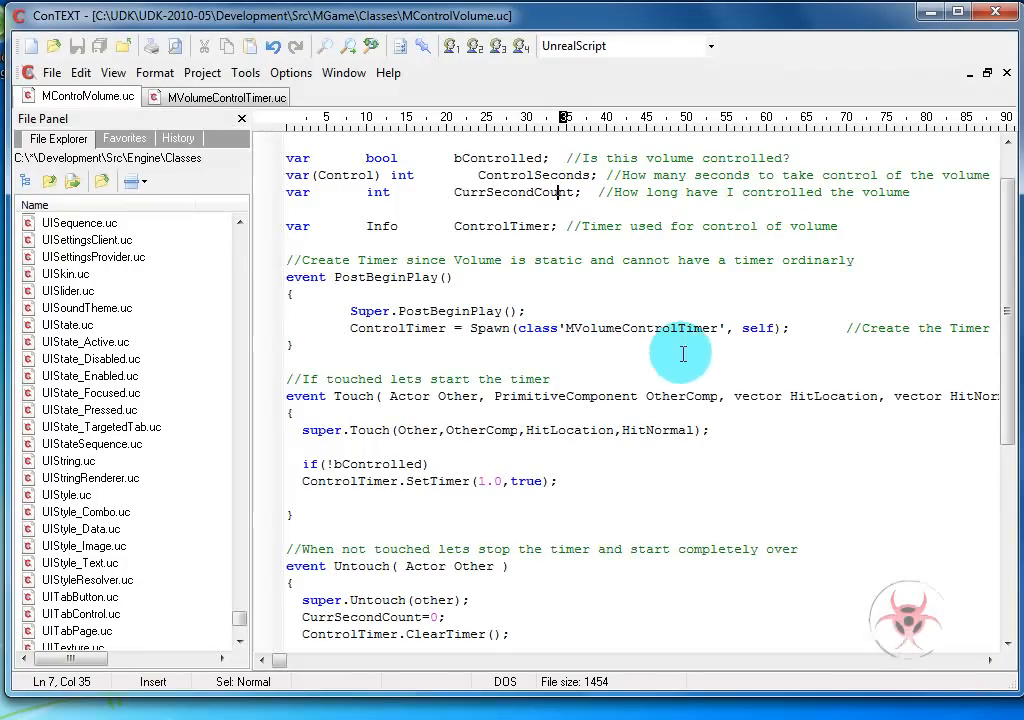
mouse_move(530, 224)
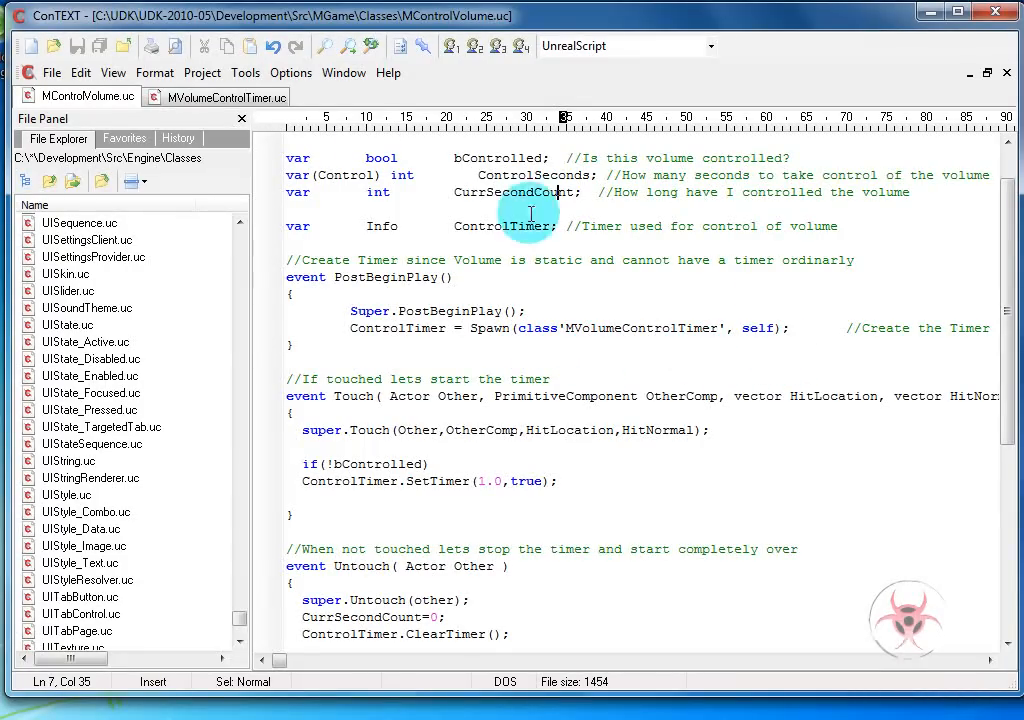
- Switch to the MVolumeControlTimer.uc class file after reviewing MControlVolume
left_click(224, 96)
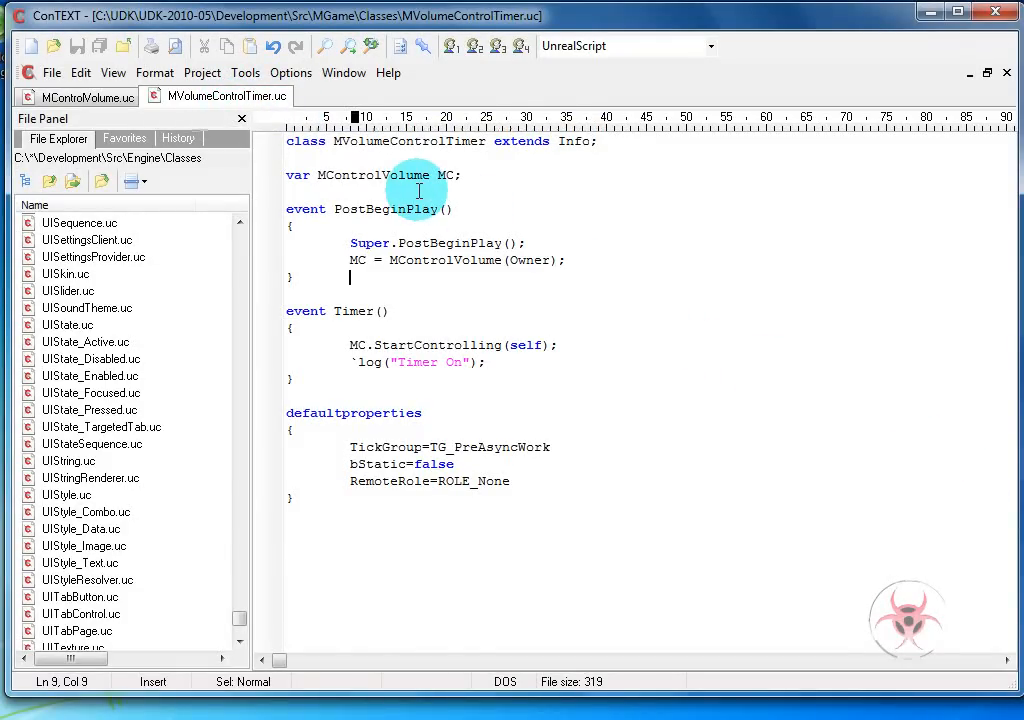
mouse_move(516, 156)
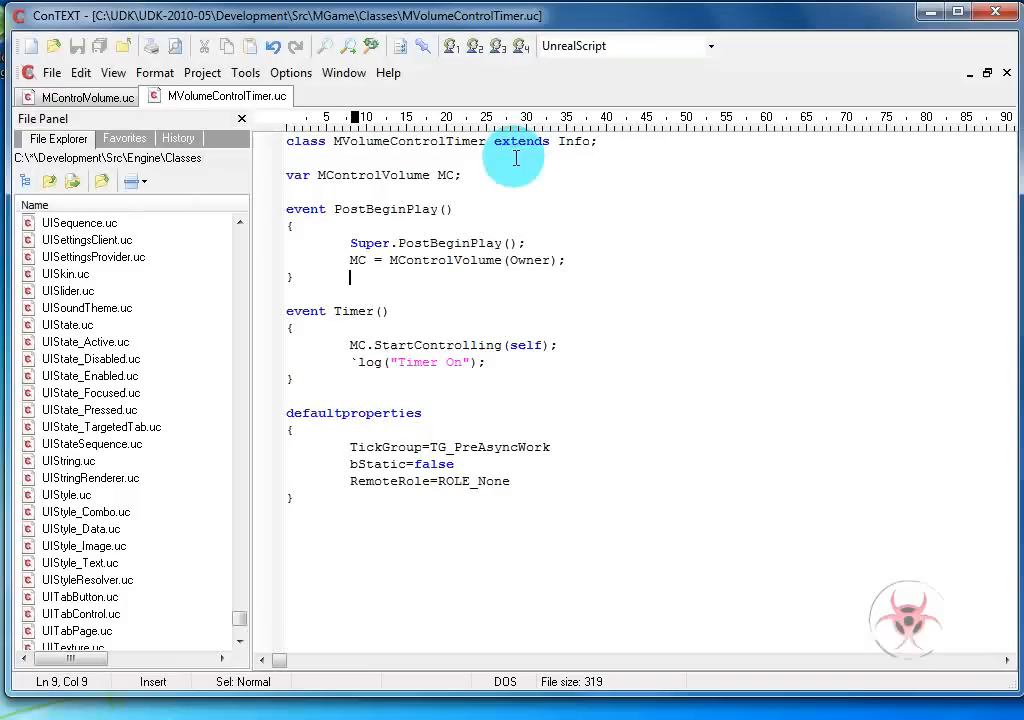
mouse_move(324, 190)
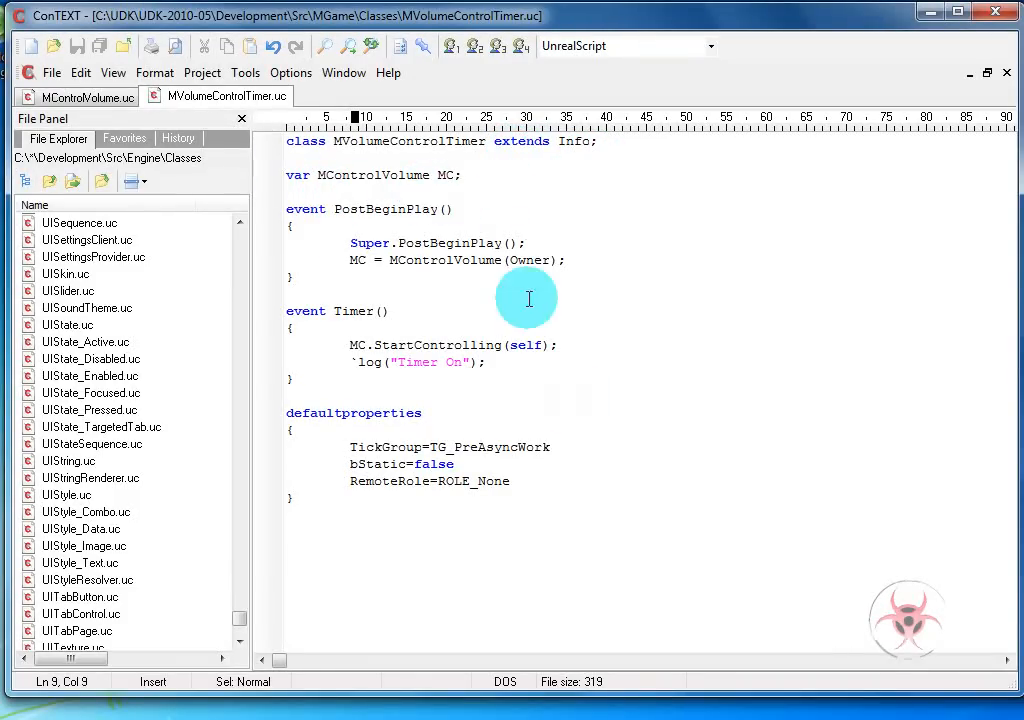
mouse_move(576, 288)
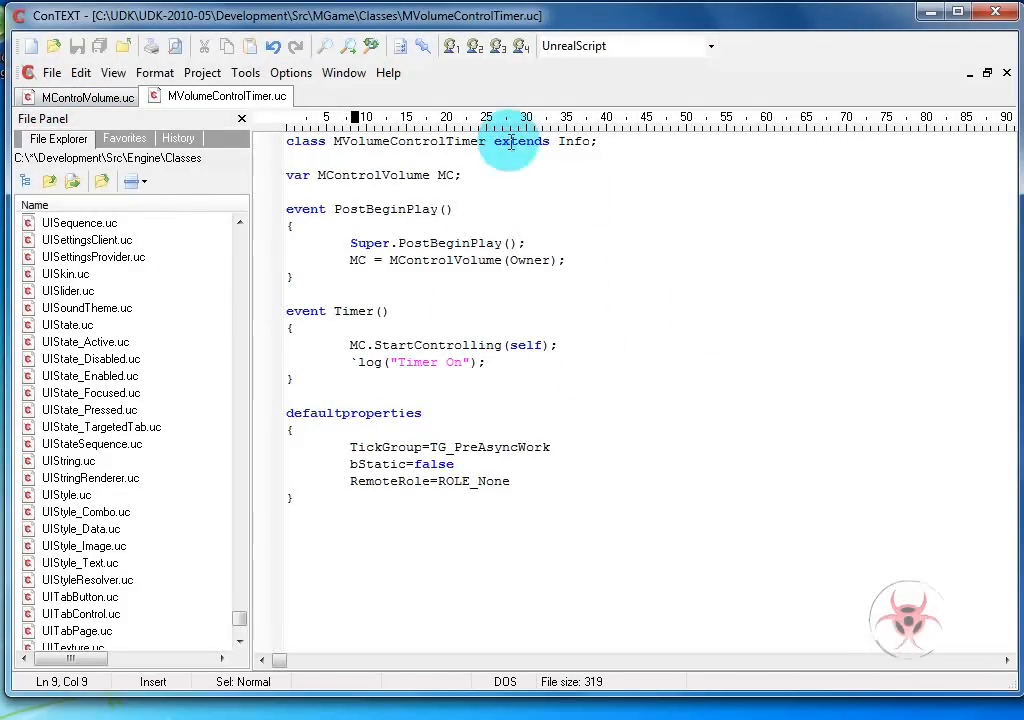
mouse_move(500, 318)
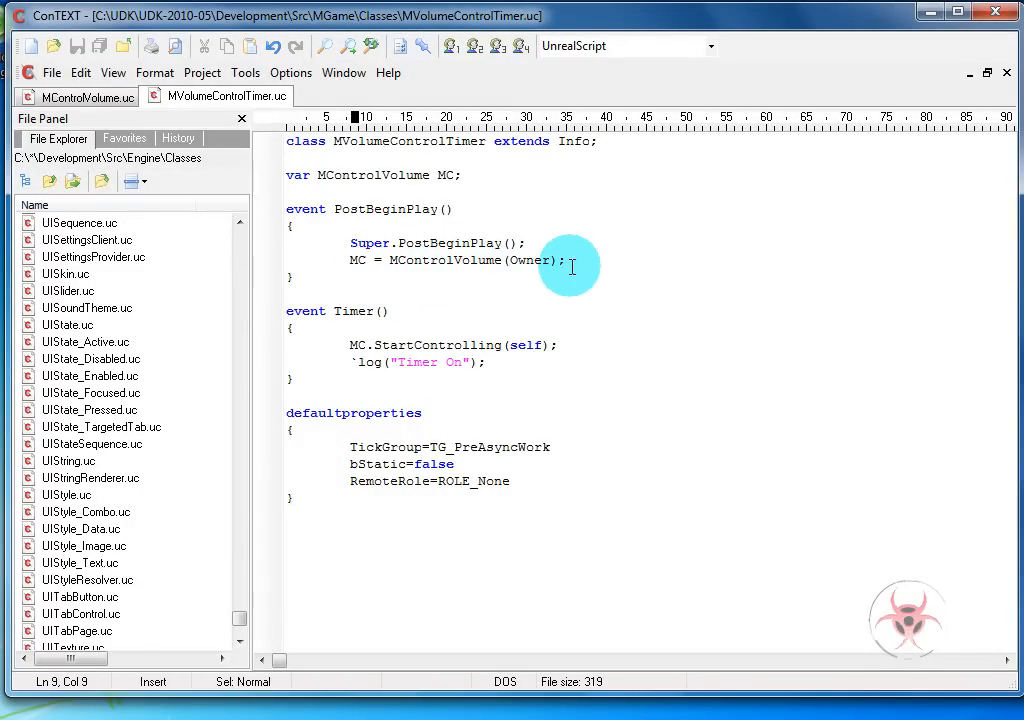
mouse_move(84, 96)
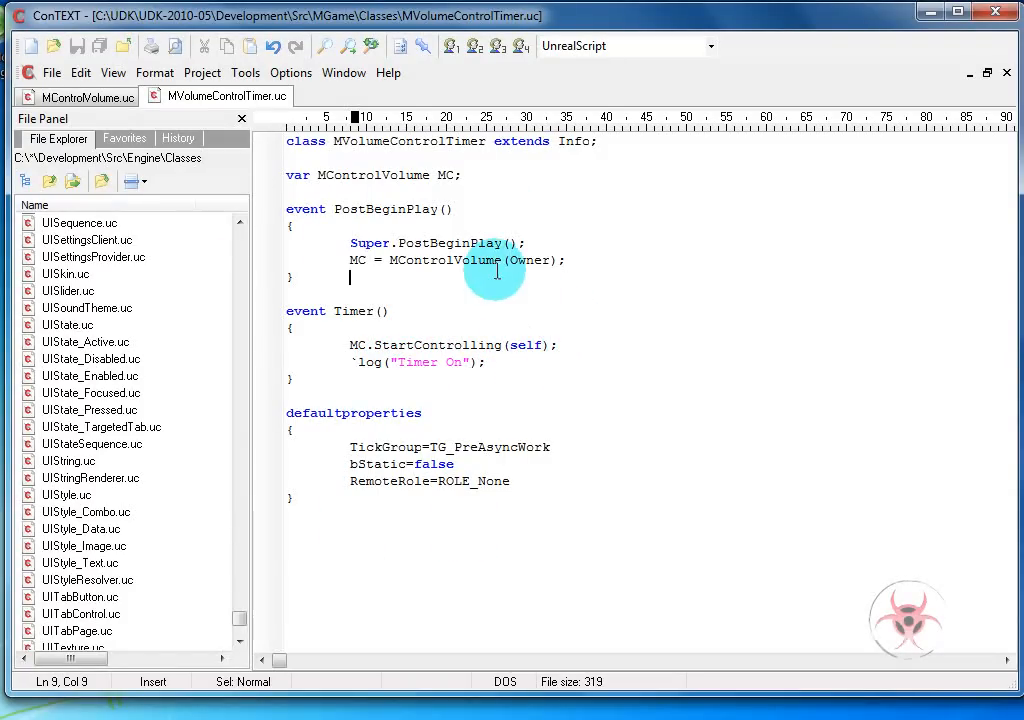
mouse_move(490, 356)
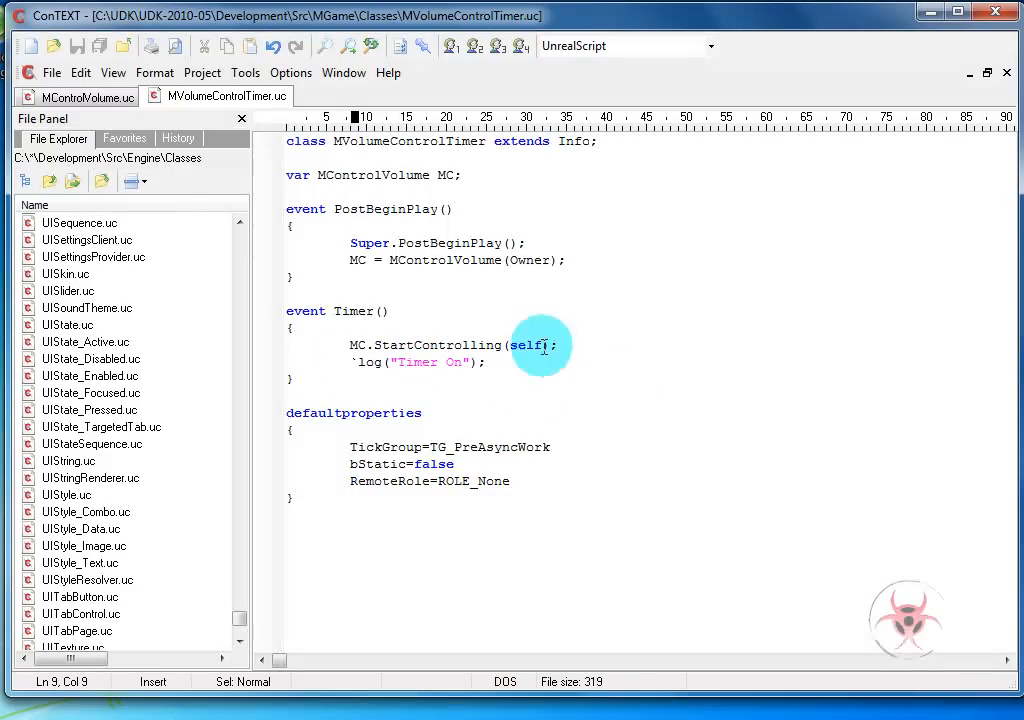
mouse_move(610, 512)
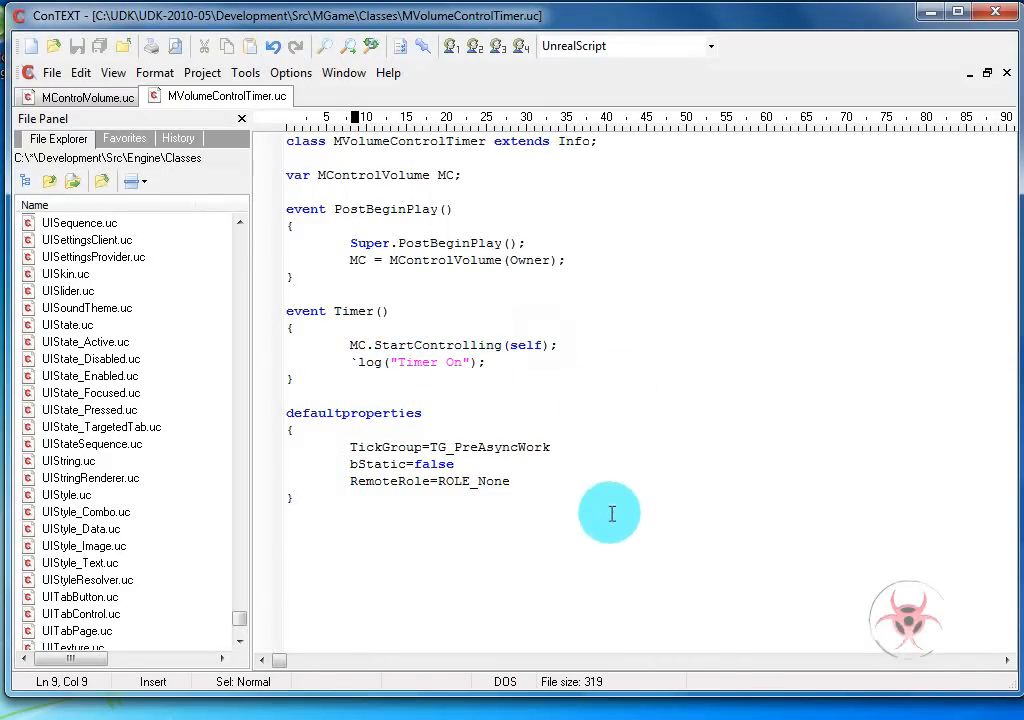
mouse_move(350, 456)
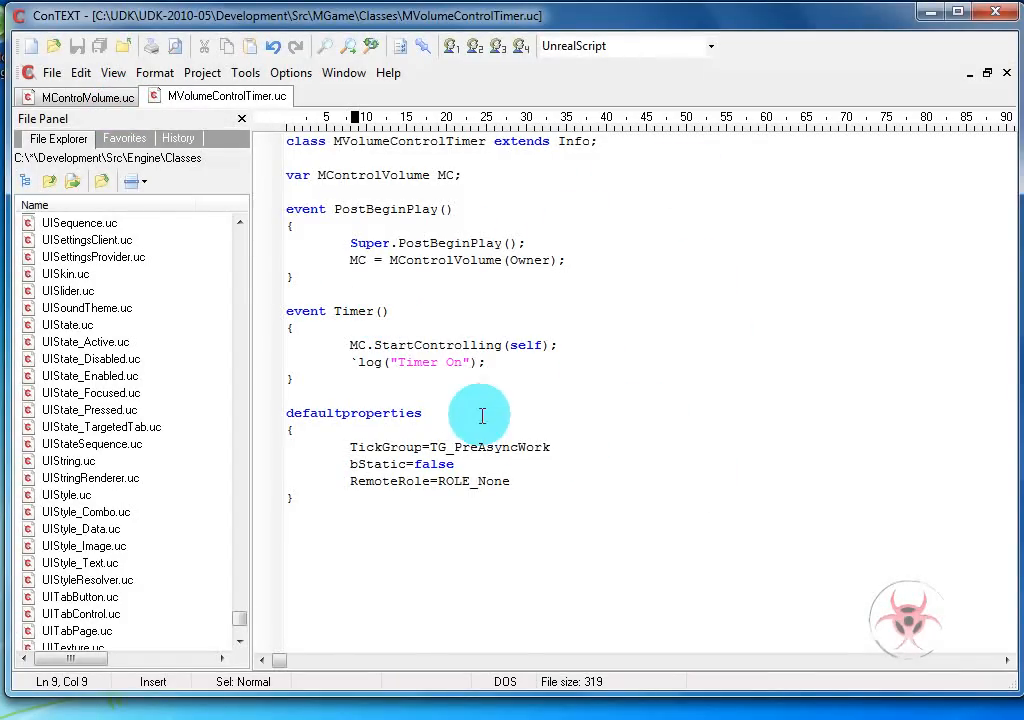
mouse_move(396, 328)
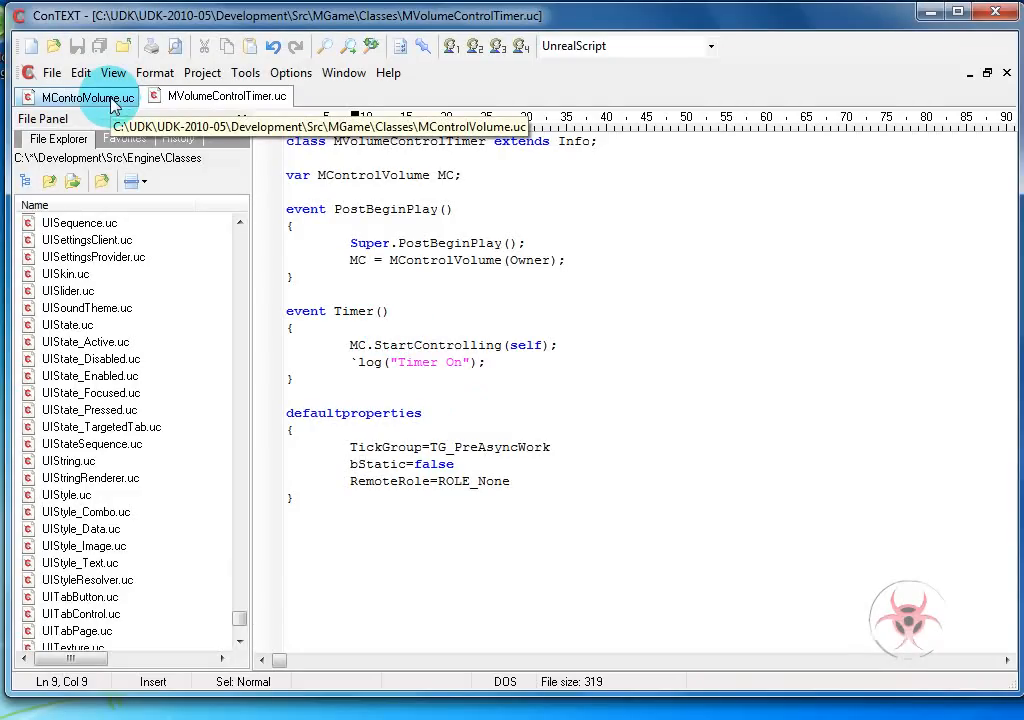
left_click(76, 96)
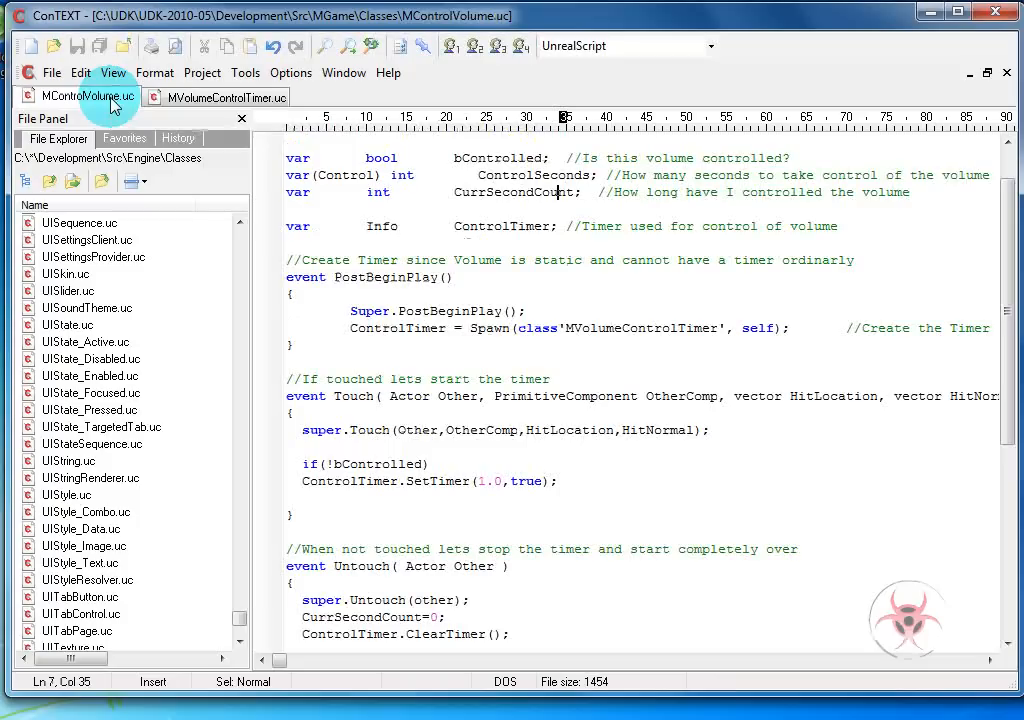
mouse_move(88, 96)
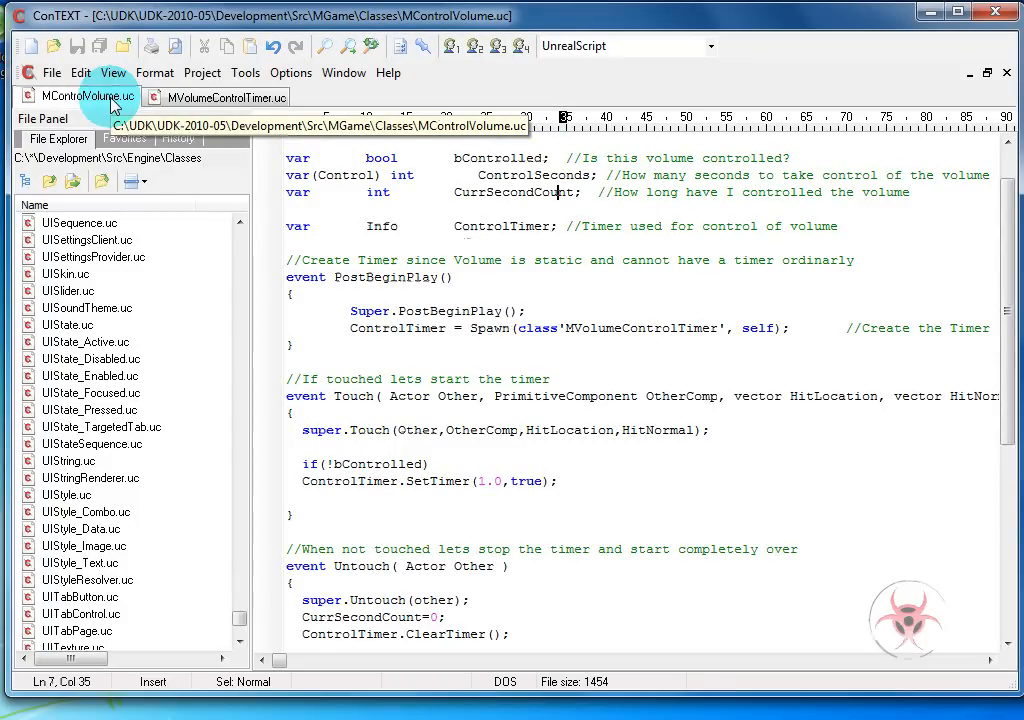
left_click(500, 344)
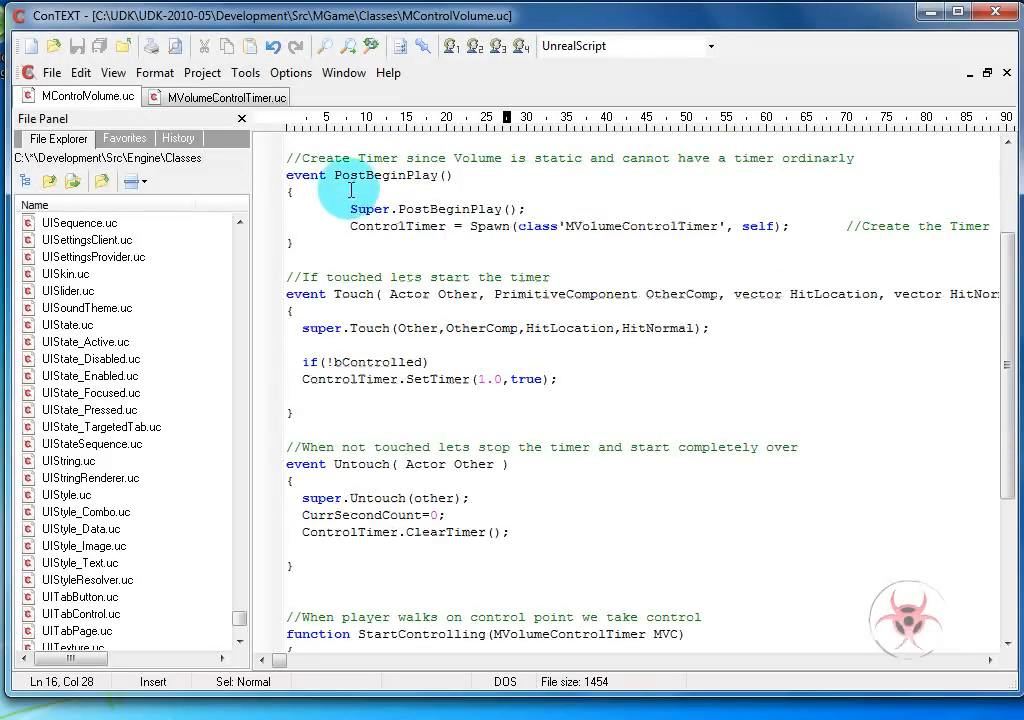
mouse_move(636, 240)
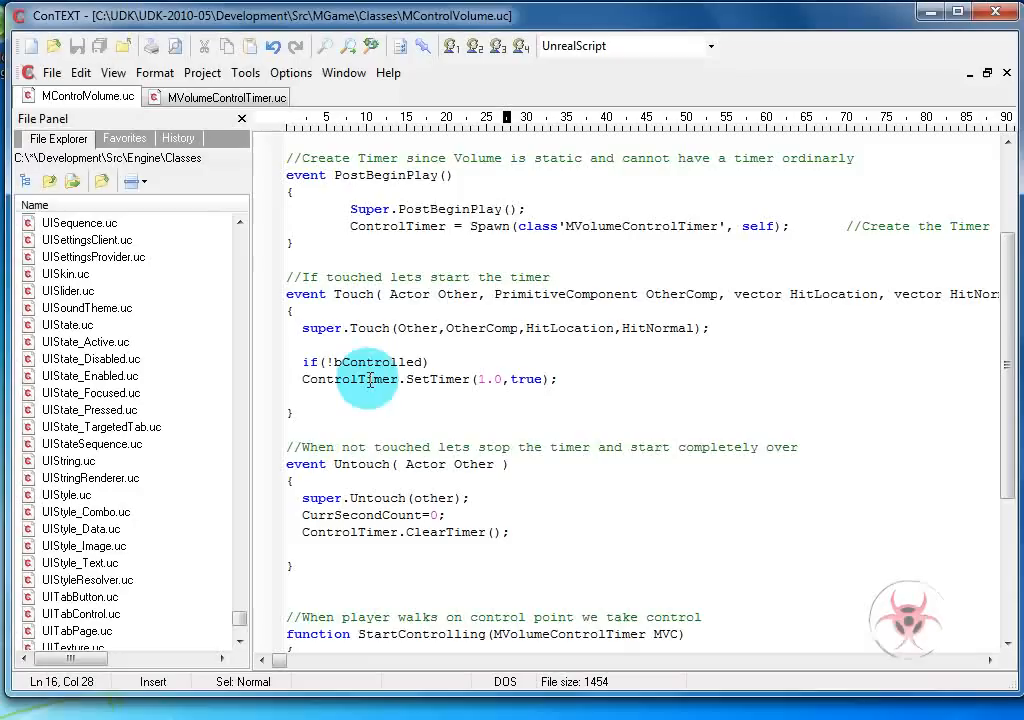
mouse_move(364, 408)
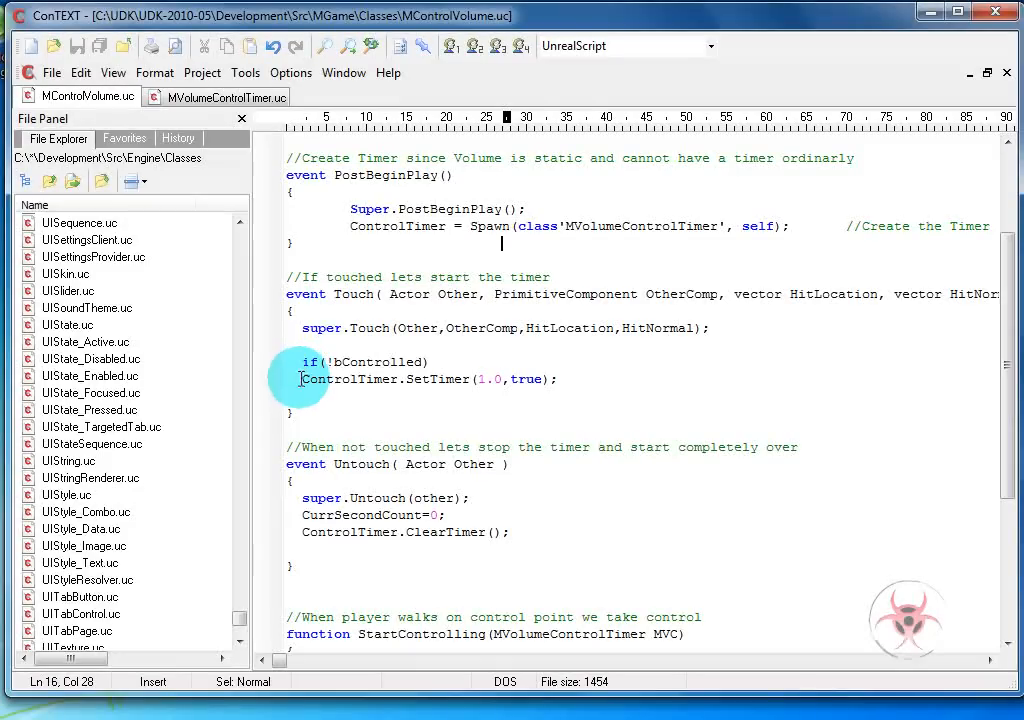
mouse_move(512, 412)
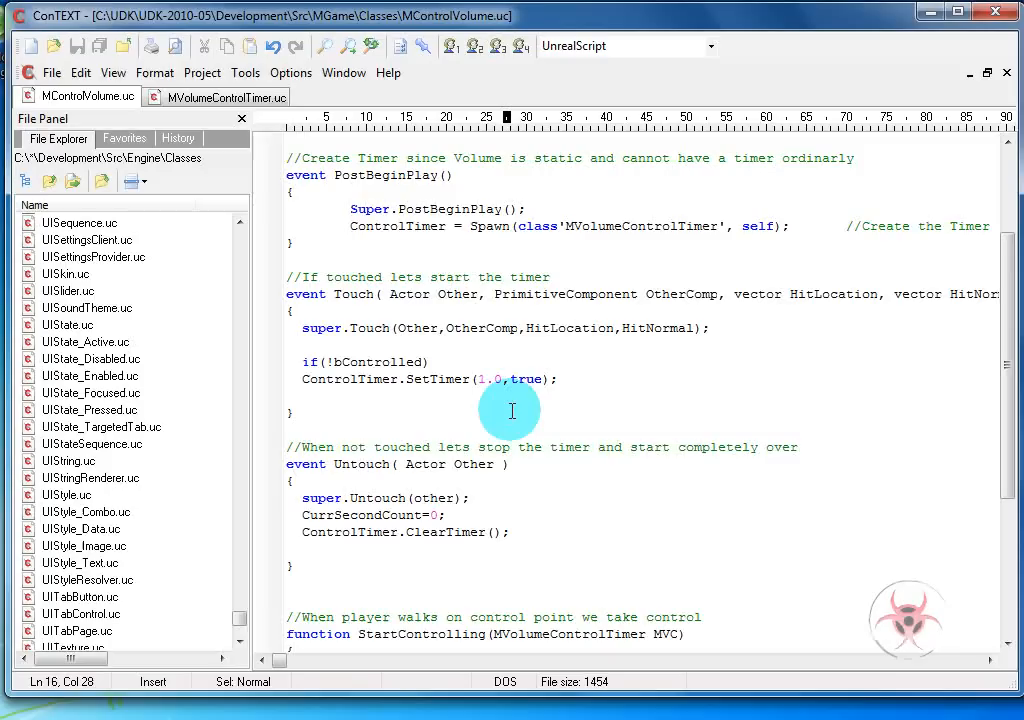
mouse_move(356, 378)
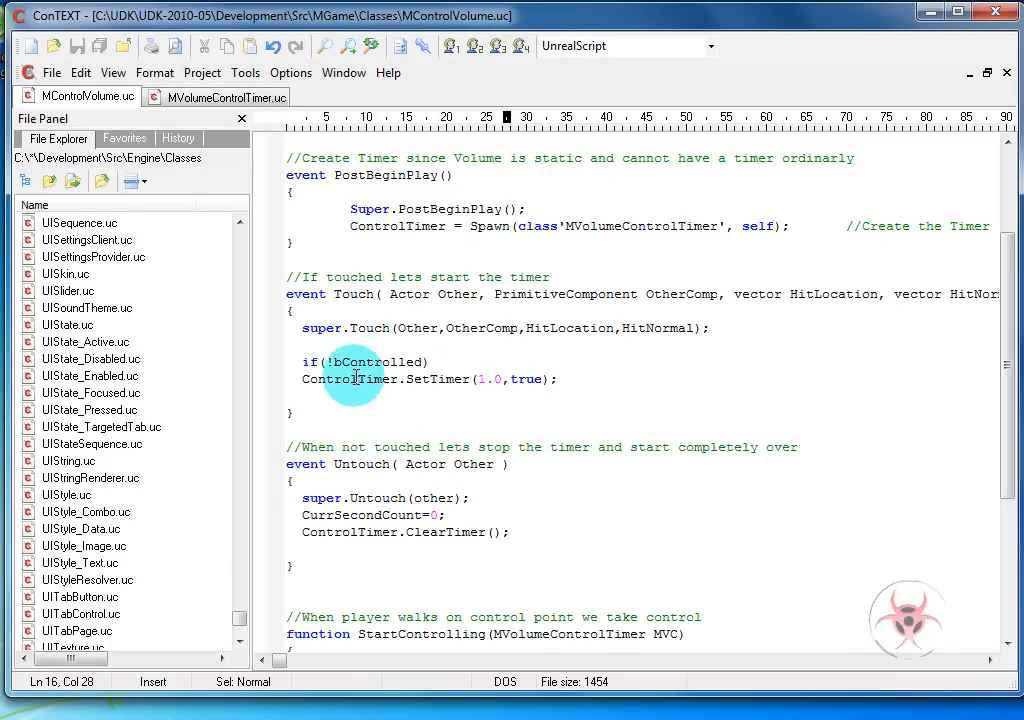
mouse_move(484, 384)
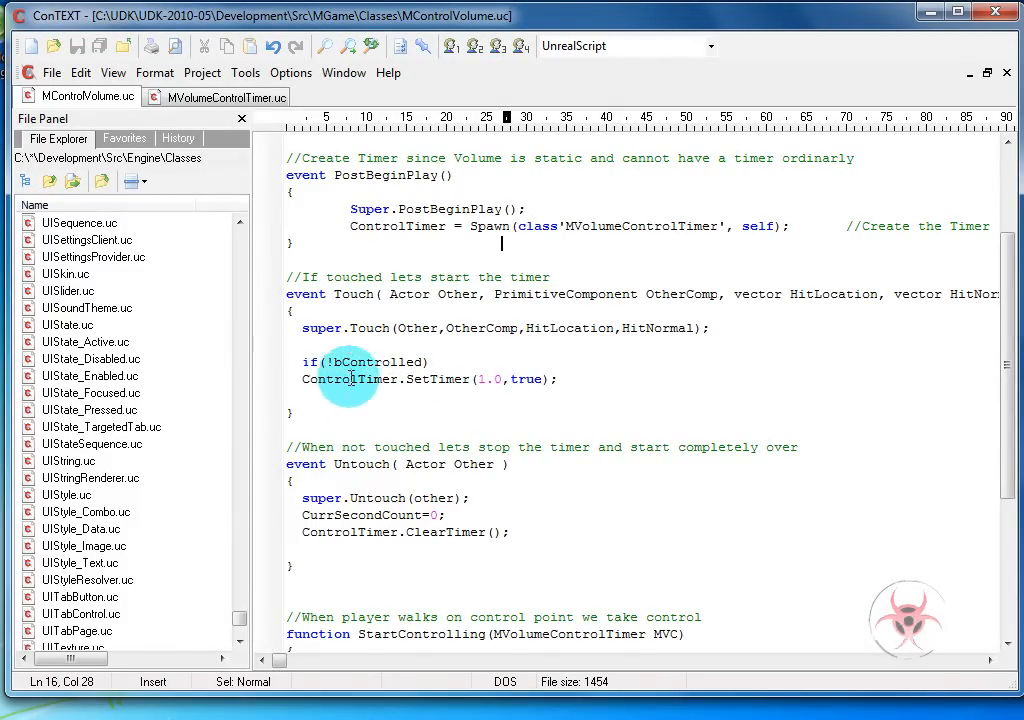
scroll("down", 3)
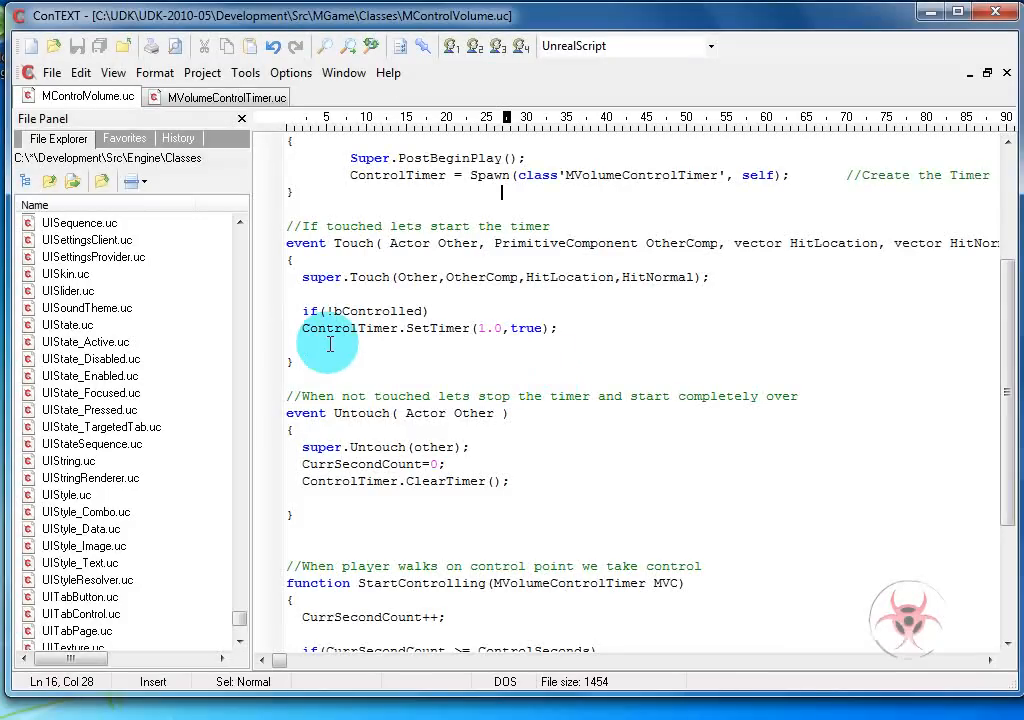
scroll("down", 3)
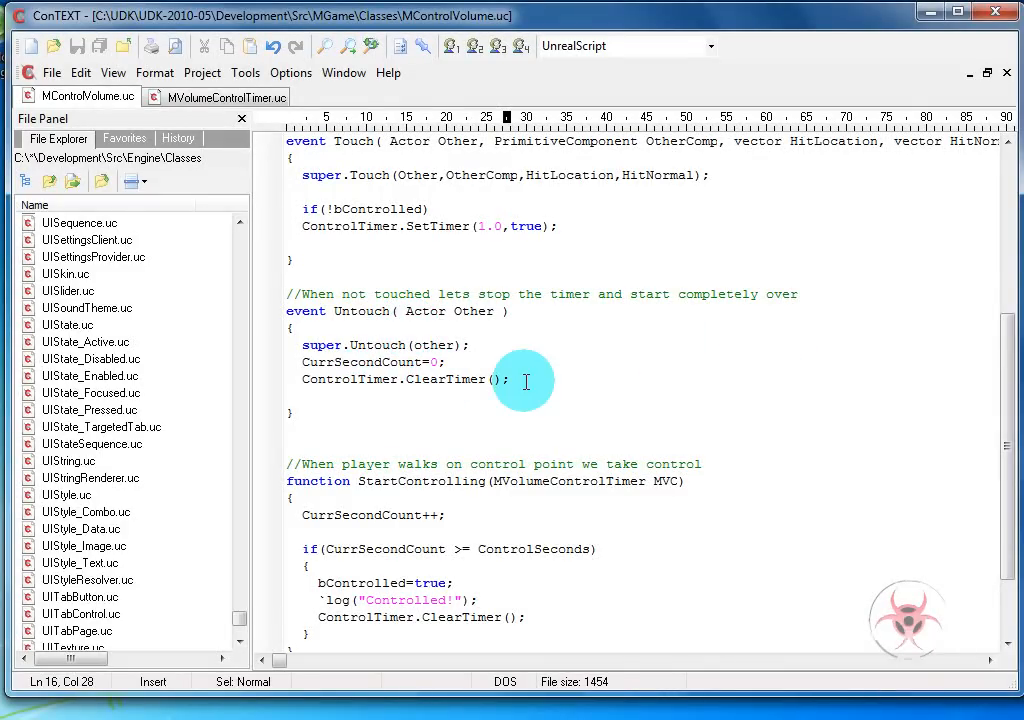
mouse_move(528, 388)
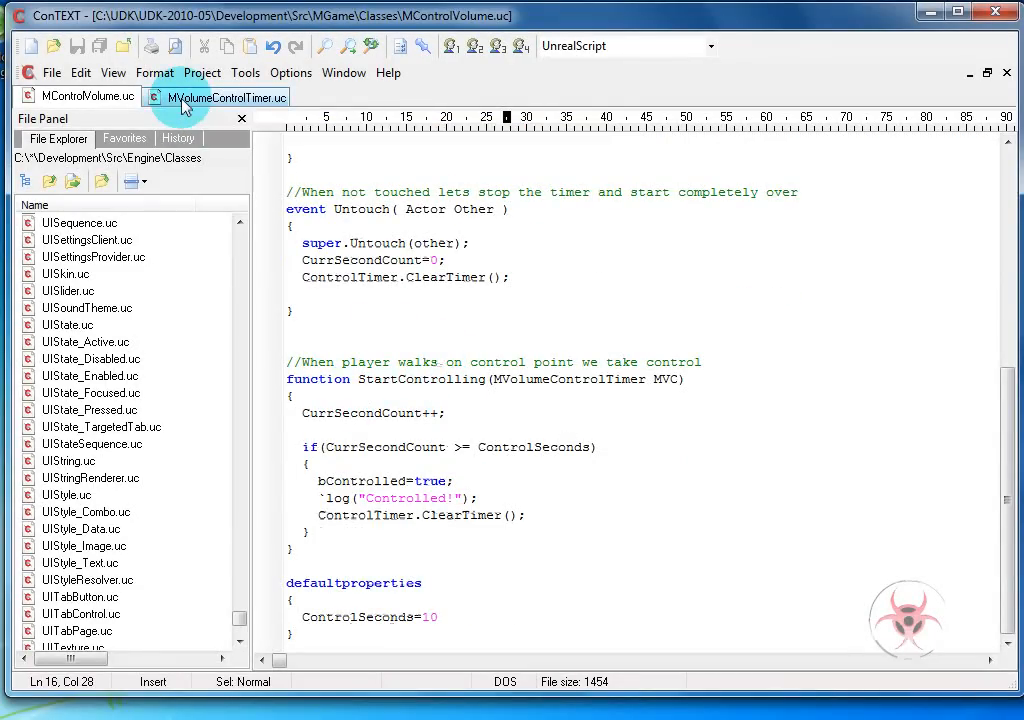
left_click(224, 96)
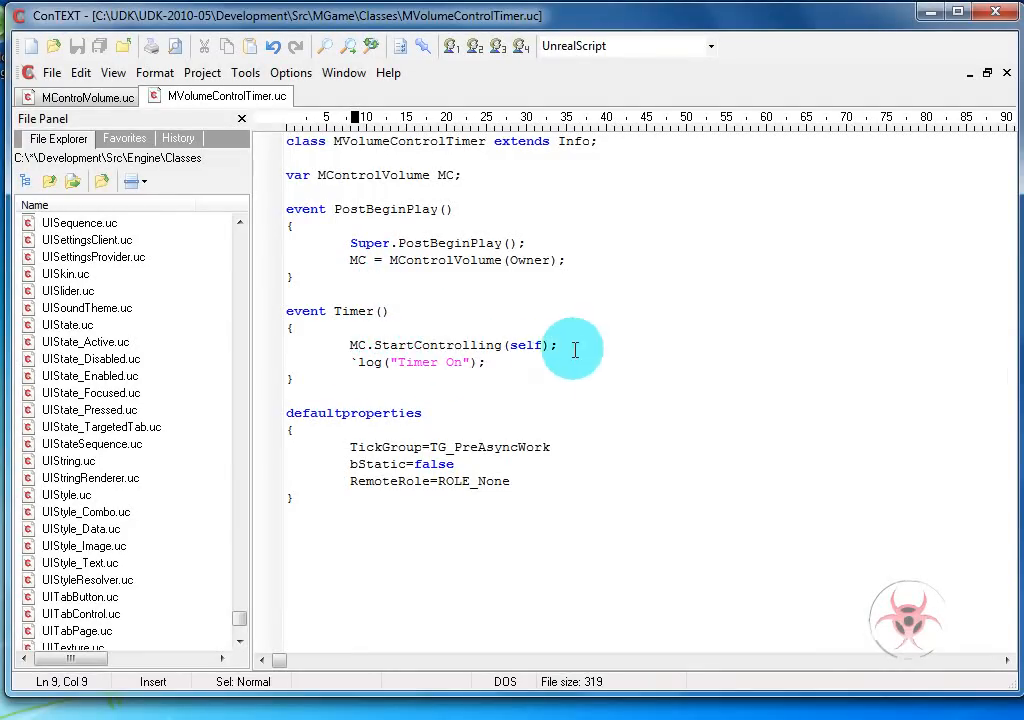
left_click(82, 96)
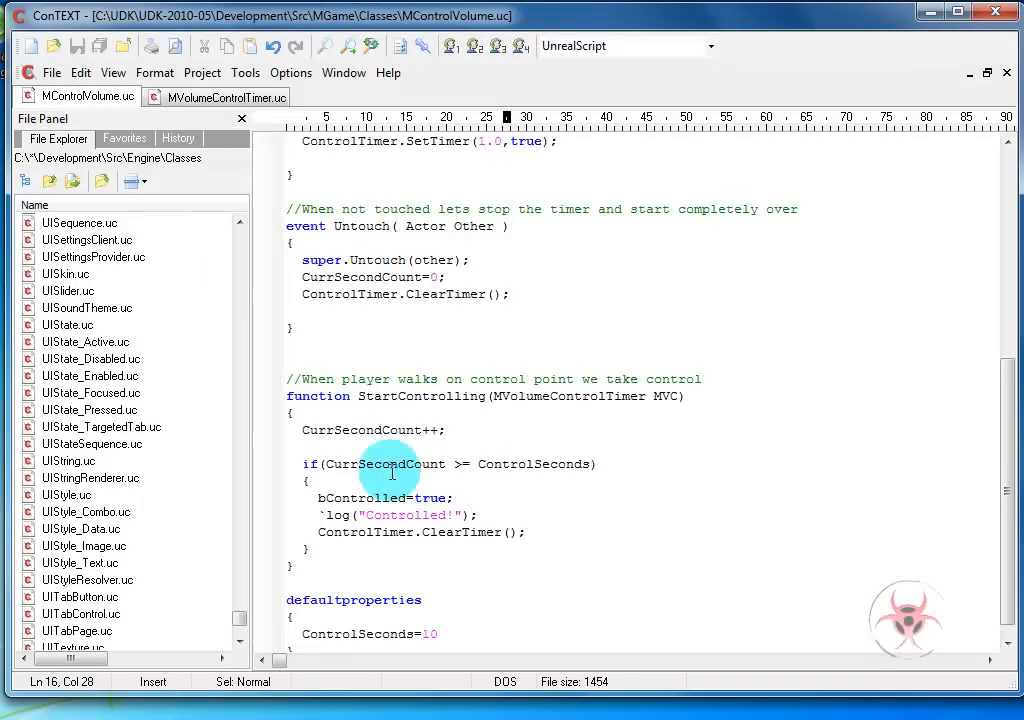
scroll("down", 3)
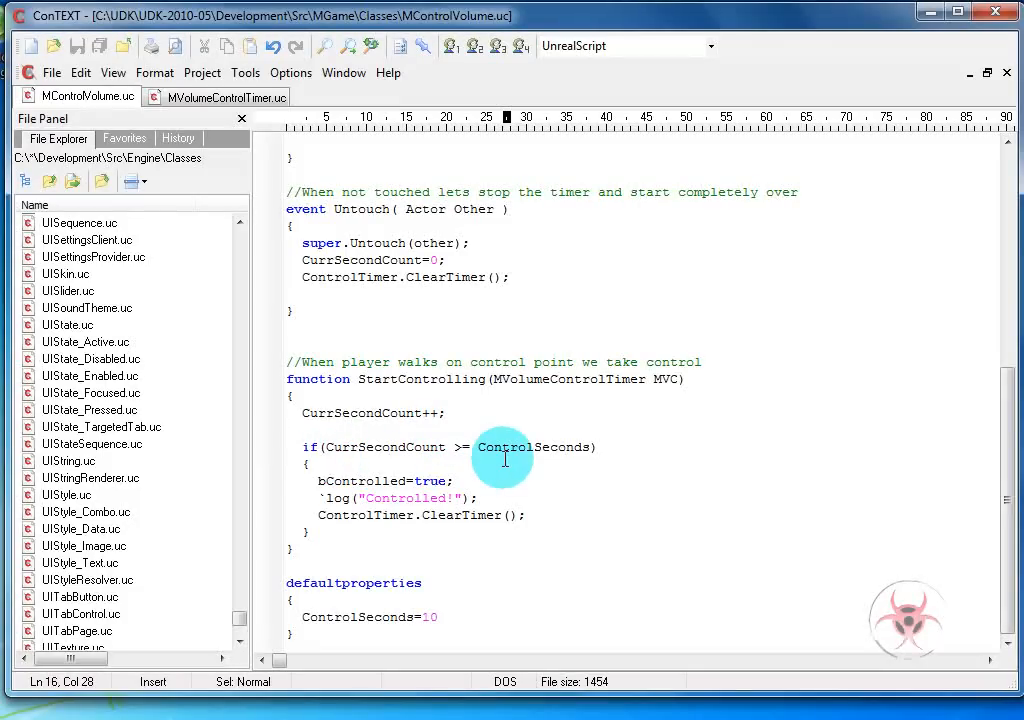
mouse_move(436, 616)
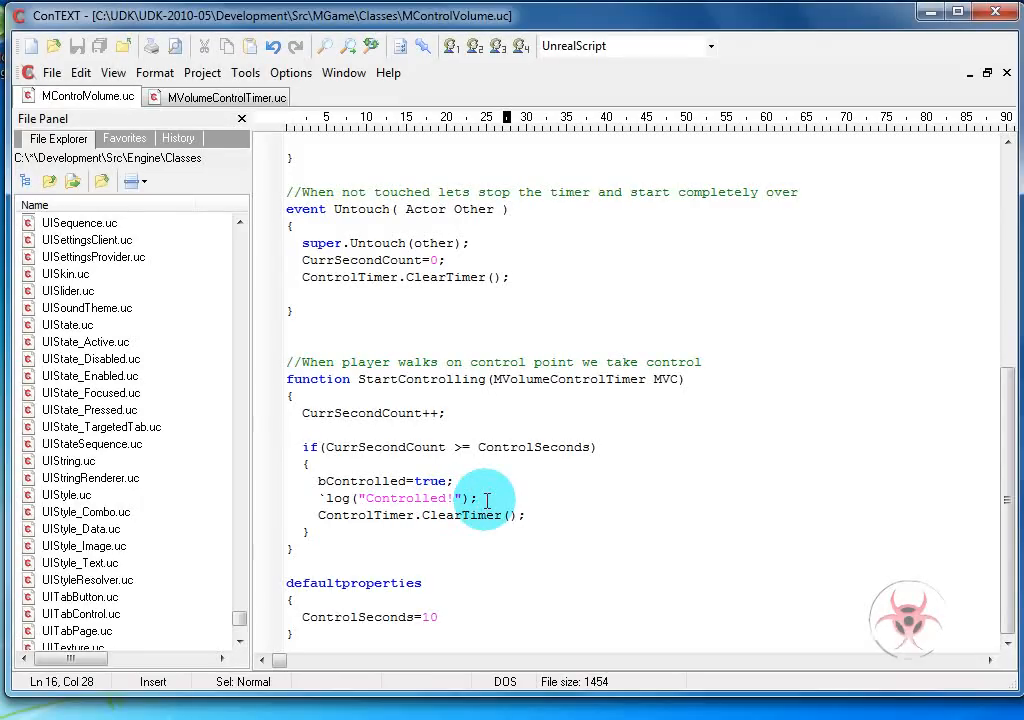
mouse_move(444, 540)
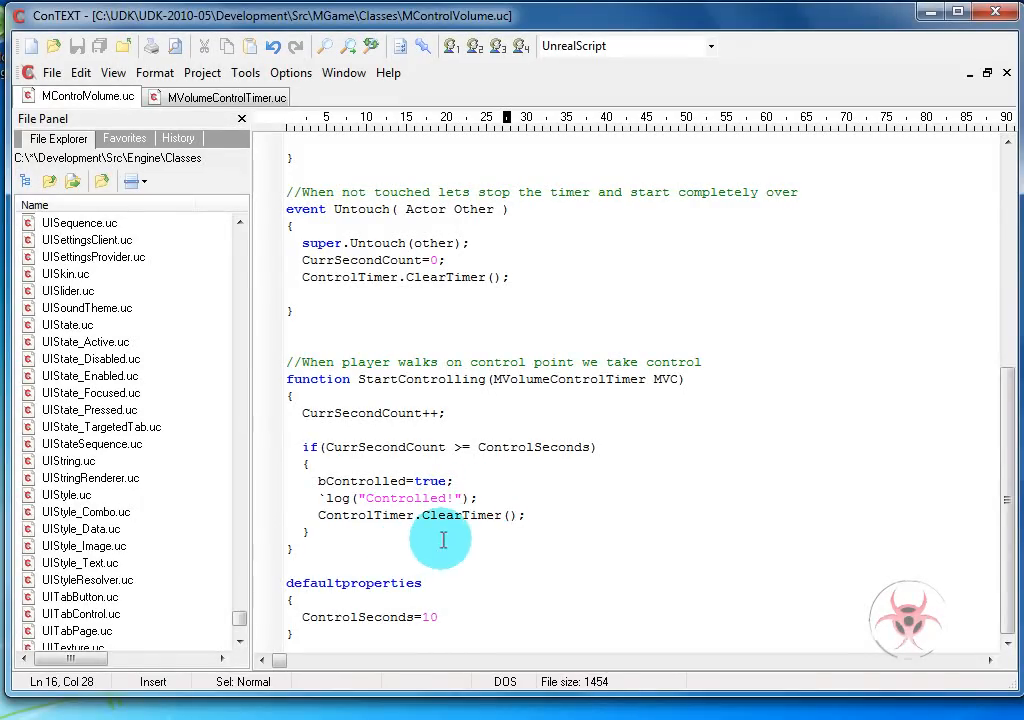
mouse_move(474, 576)
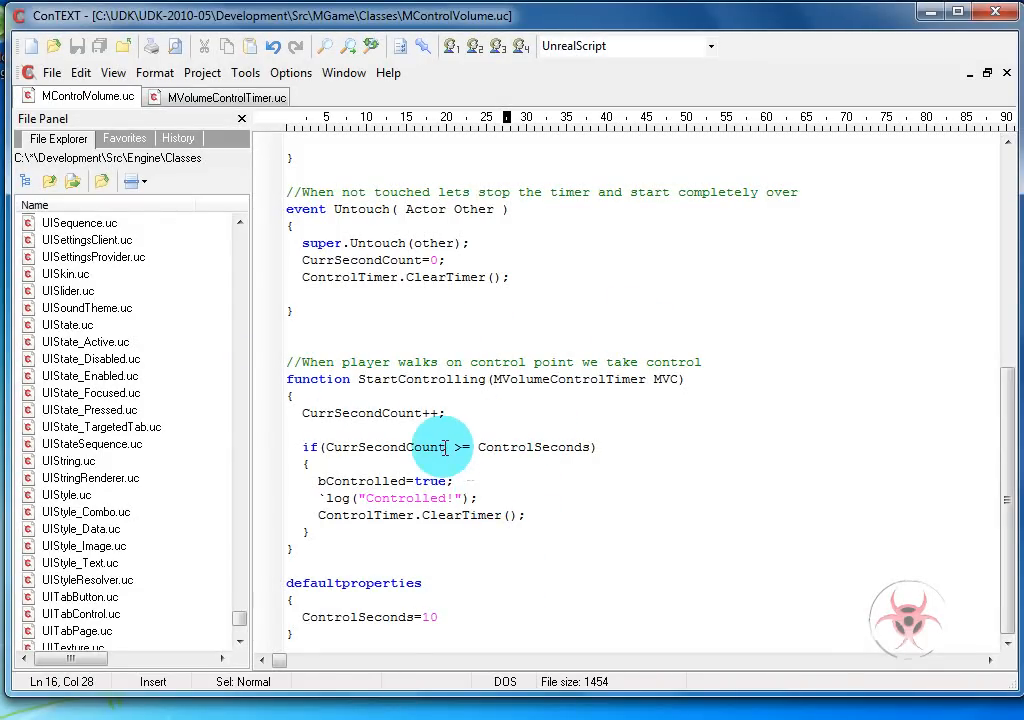
mouse_move(442, 388)
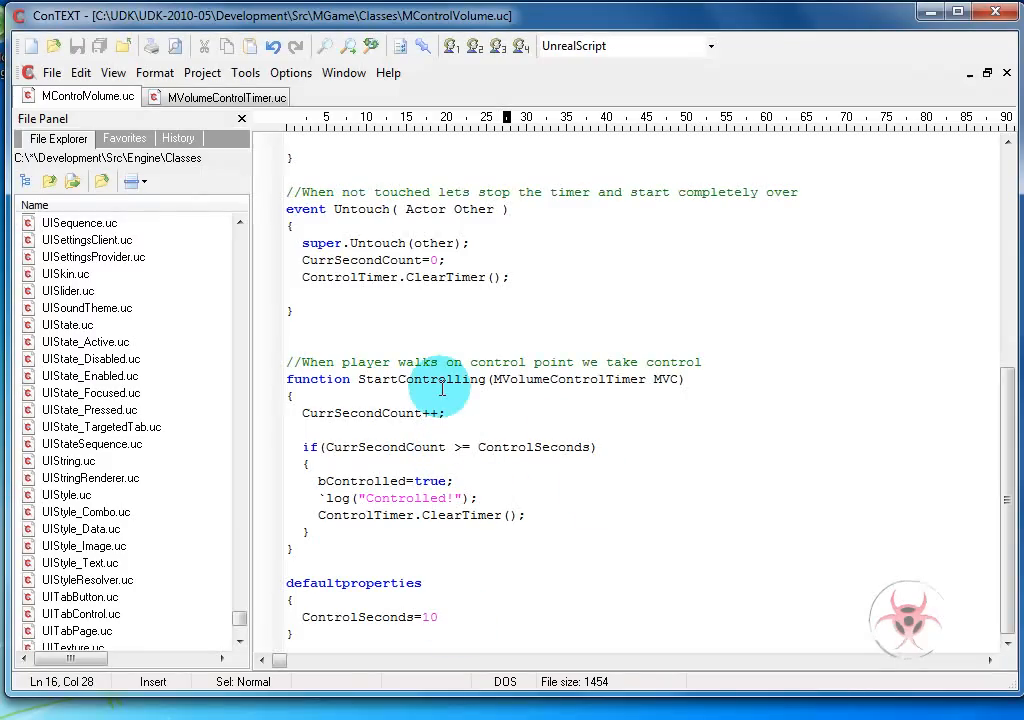
mouse_move(418, 516)
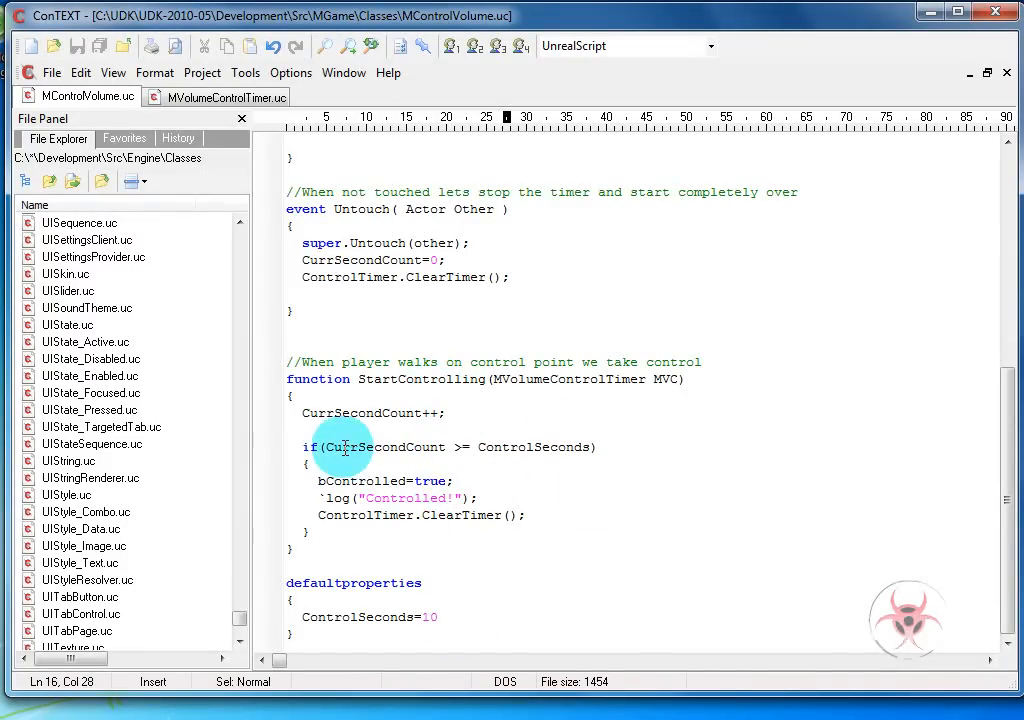
- Add CurrSecondCount=0; right after the ClearTimer() call in StartControlling
left_click(530, 448)
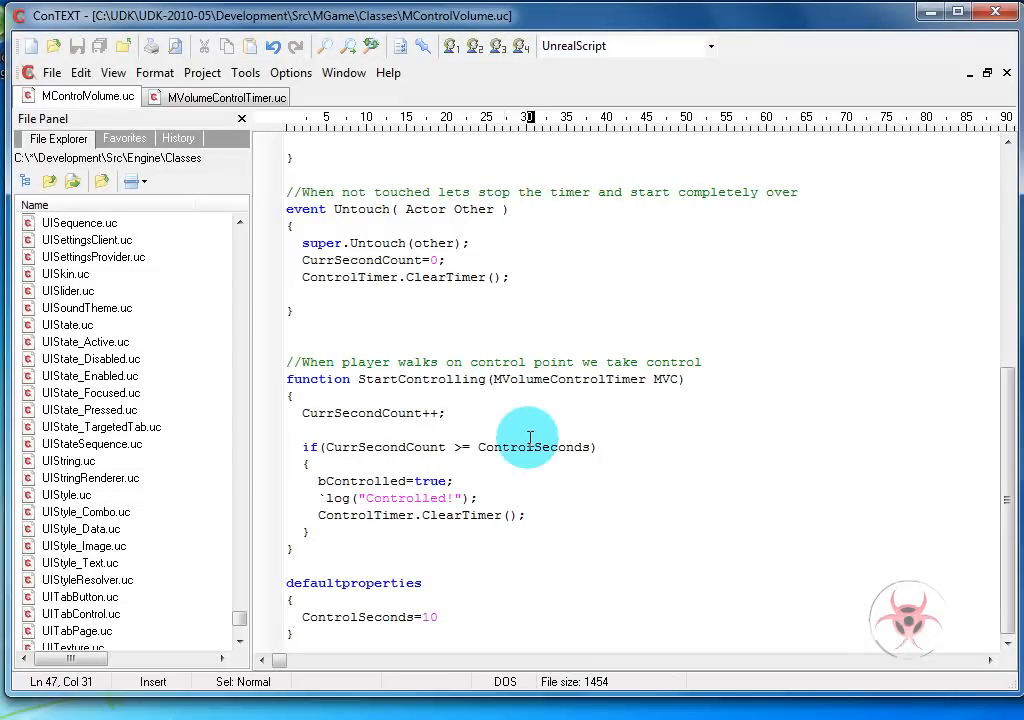
type("Curr")
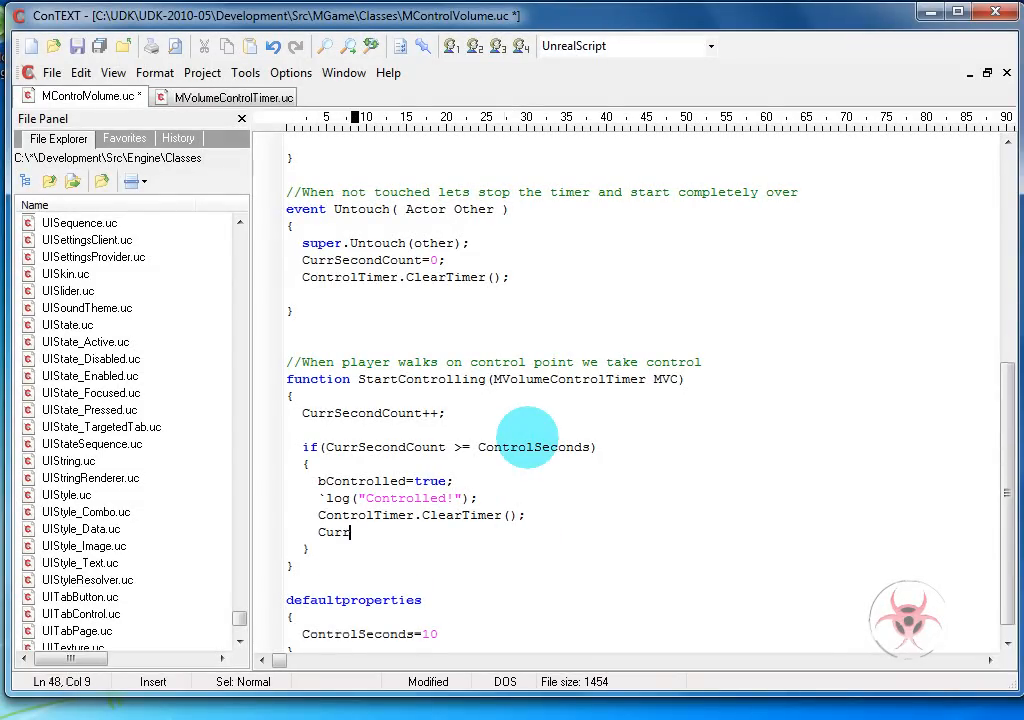
type("SecondCount=0;")
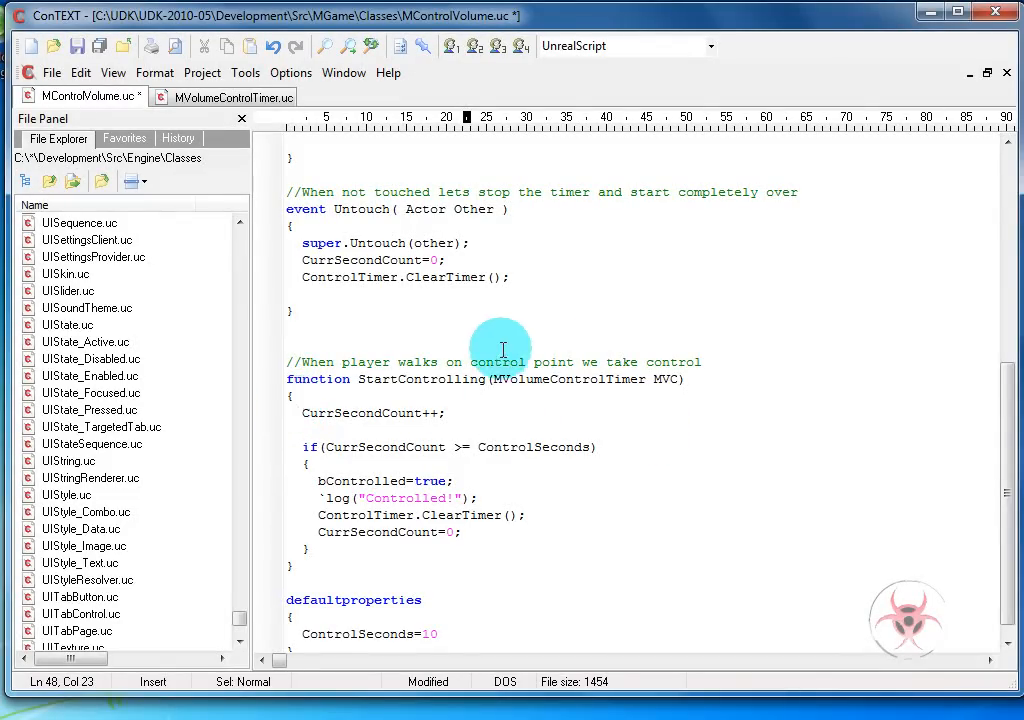
- Wrap the StartControlling body in if(MVC==ControlTimer) { … }
left_click(368, 392)
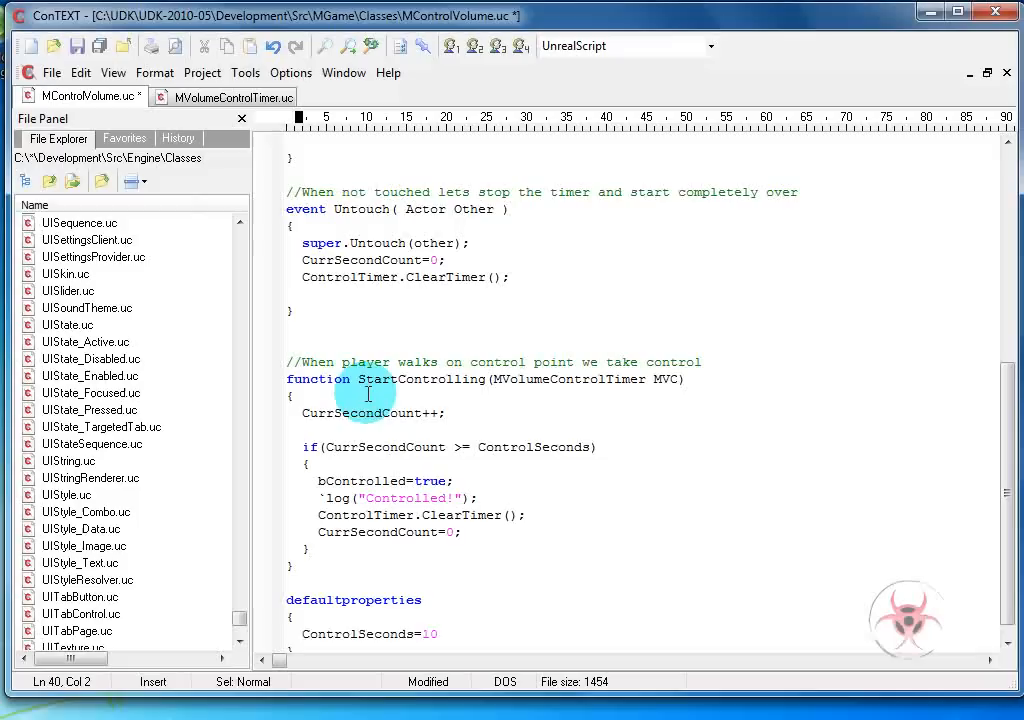
type("if (")
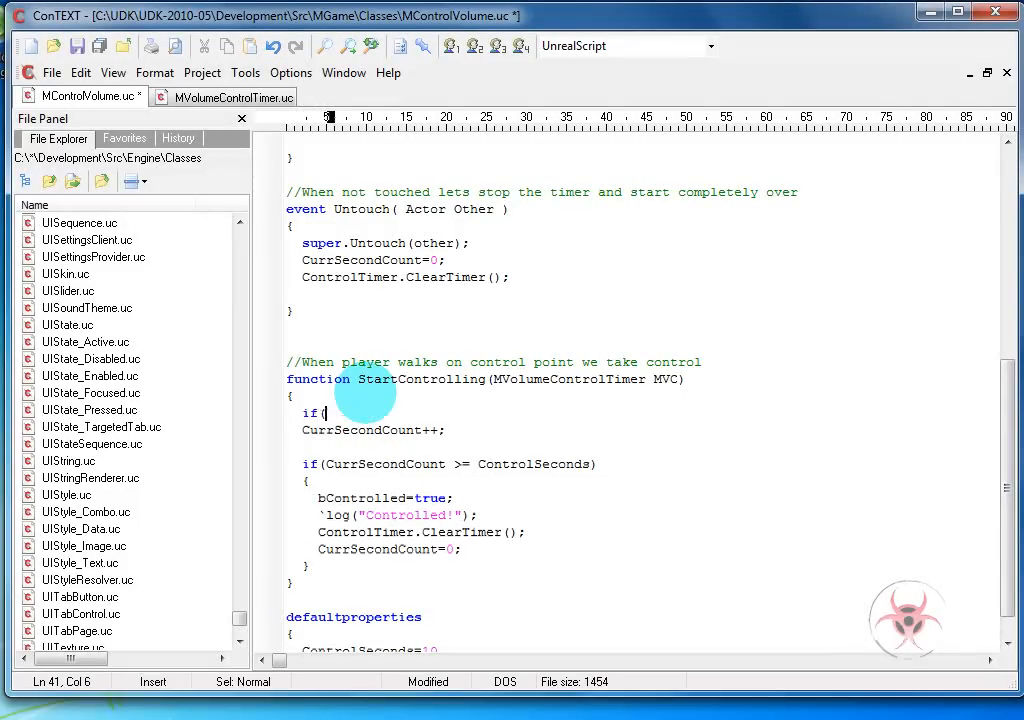
type("MVC==")
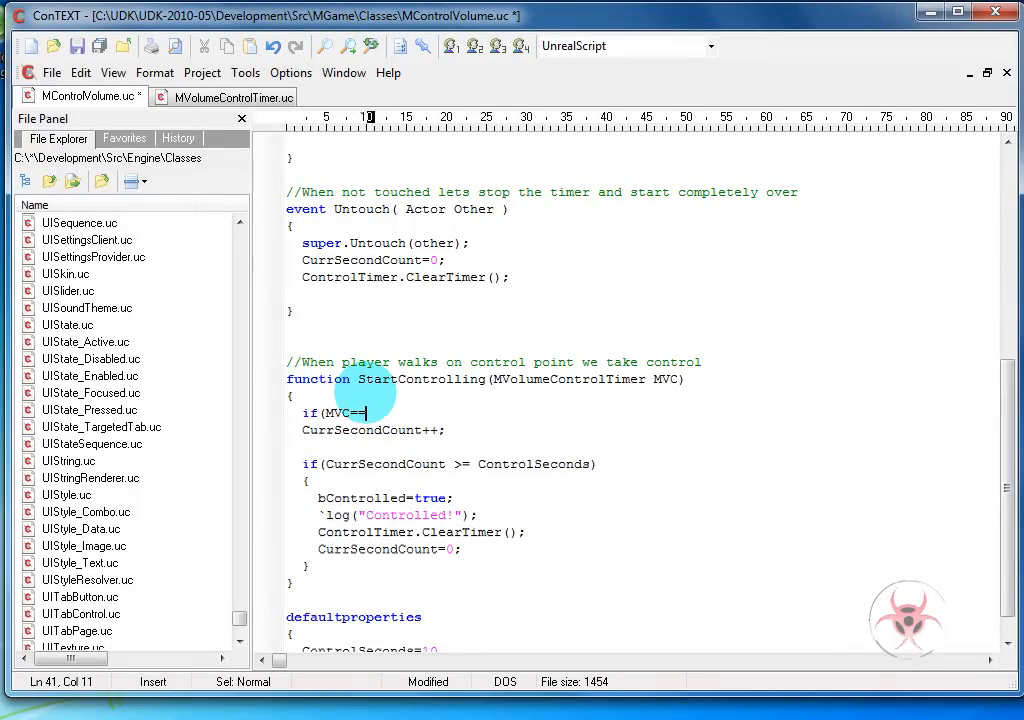
type("ControlTimer")
type("{")
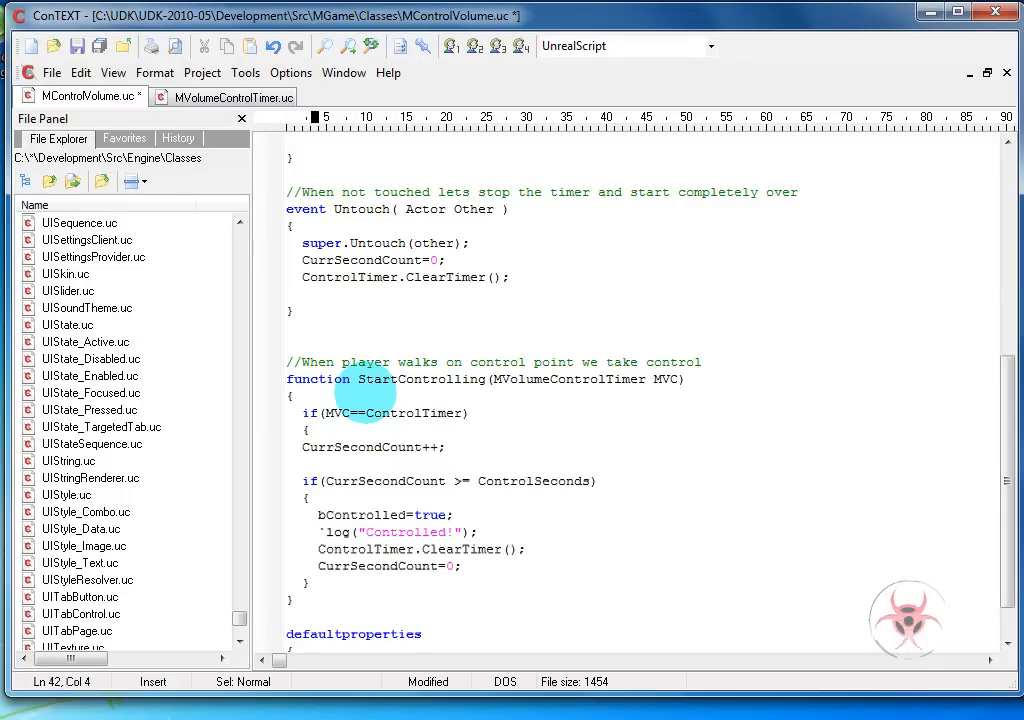
left_click(312, 480)
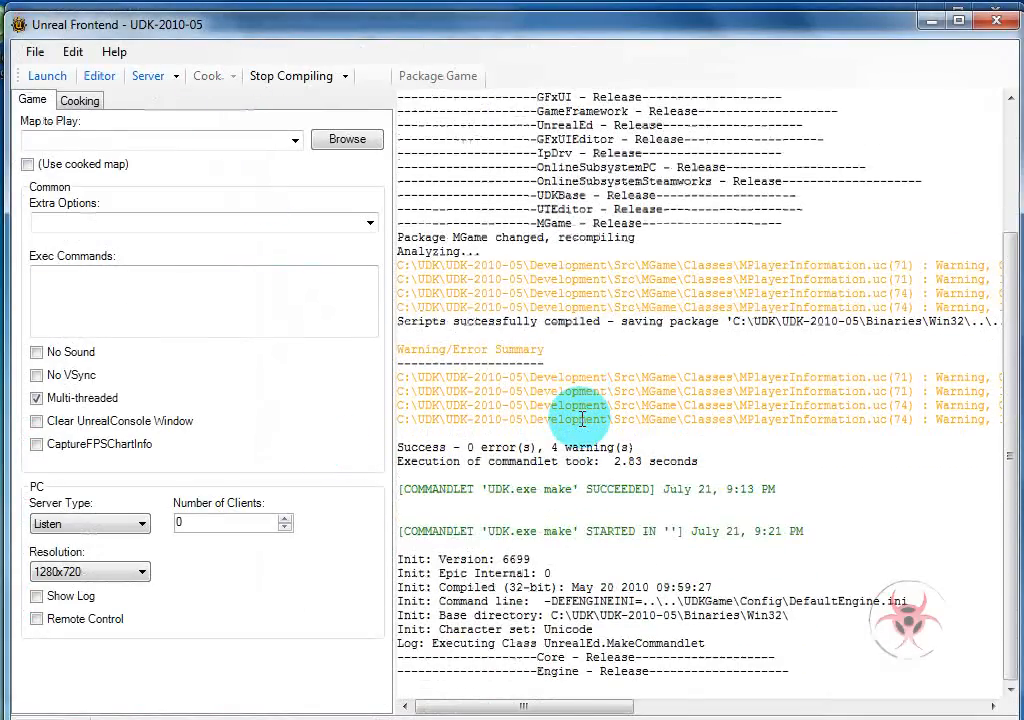
- Scroll the Unreal Frontend output log while the script make run compiles
scroll("down", 3)
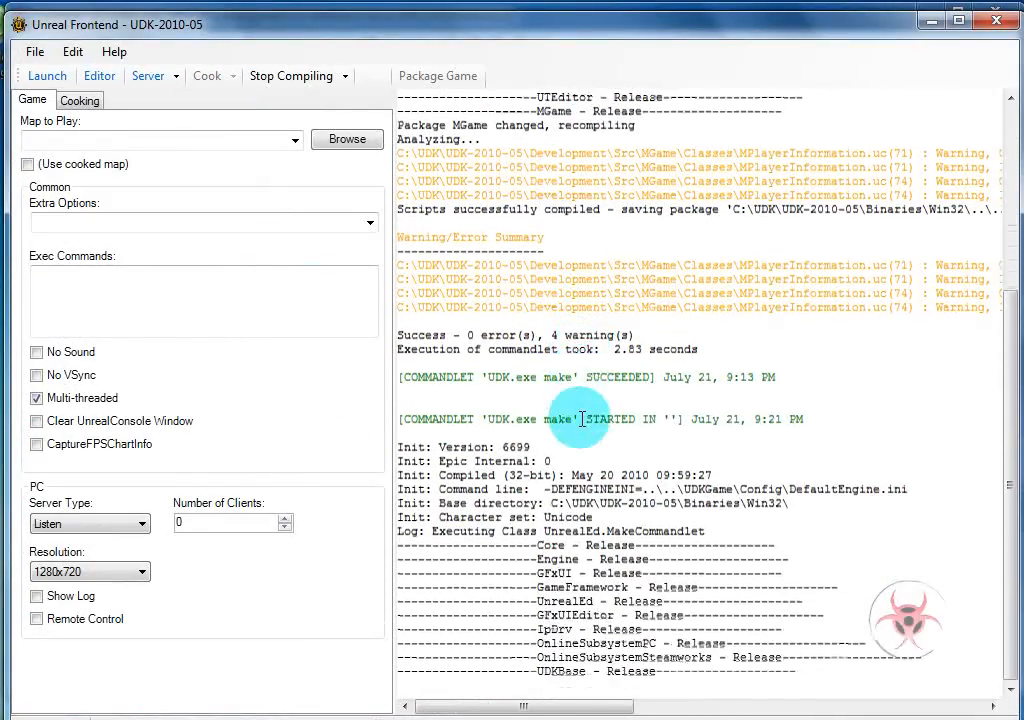